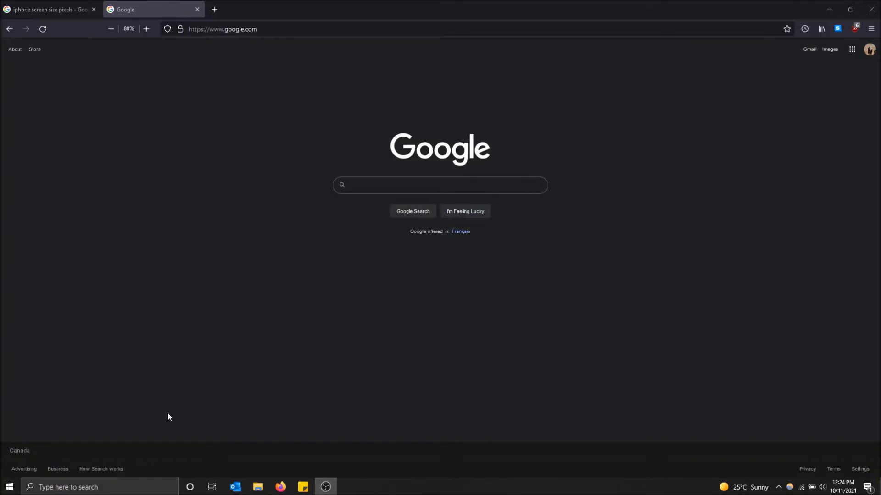
pyautogui.moveTo(276, 167)
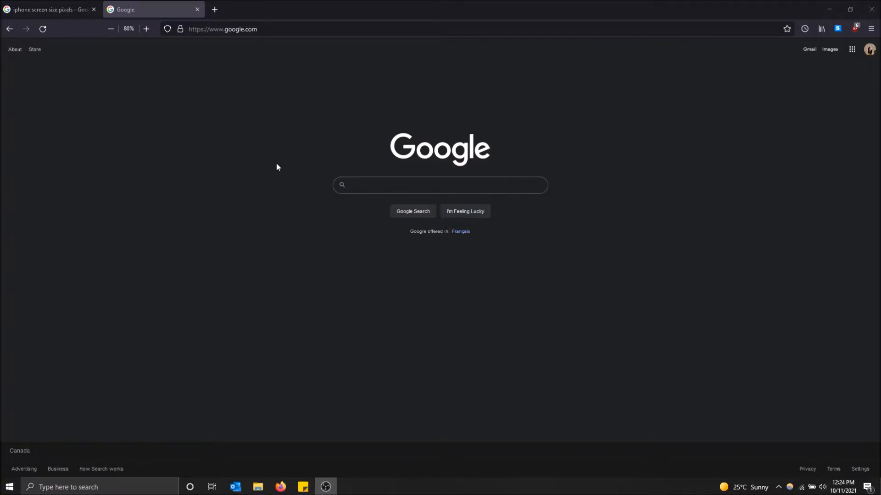
pyautogui.moveTo(278, 162)
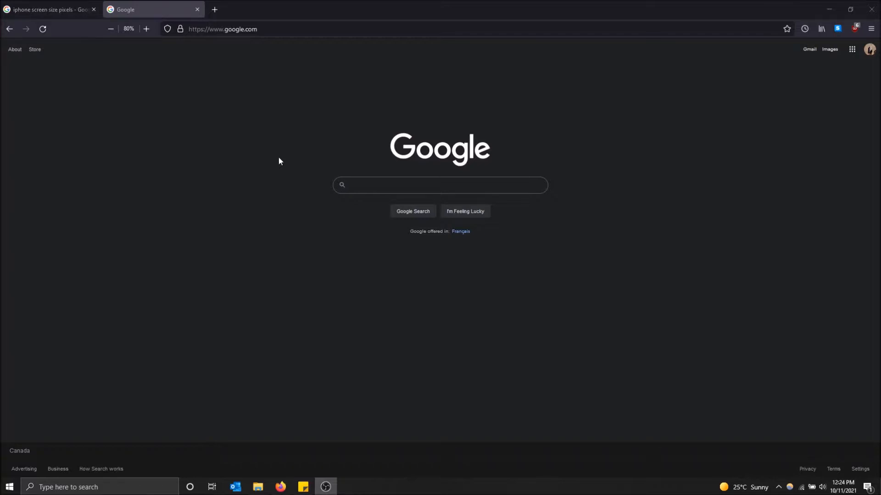
pyautogui.moveTo(870, 28)
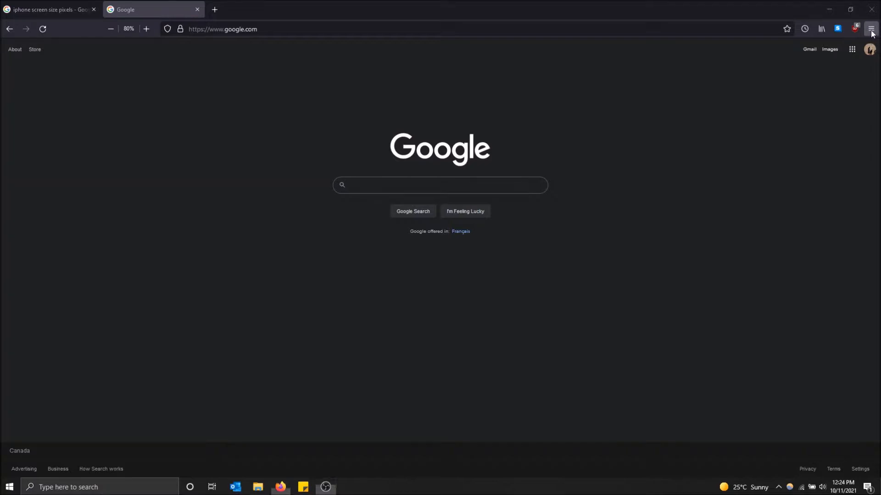
# - Show the More tools submenu listing Responsive Design Mode from the main menu
pyautogui.click(870, 28)
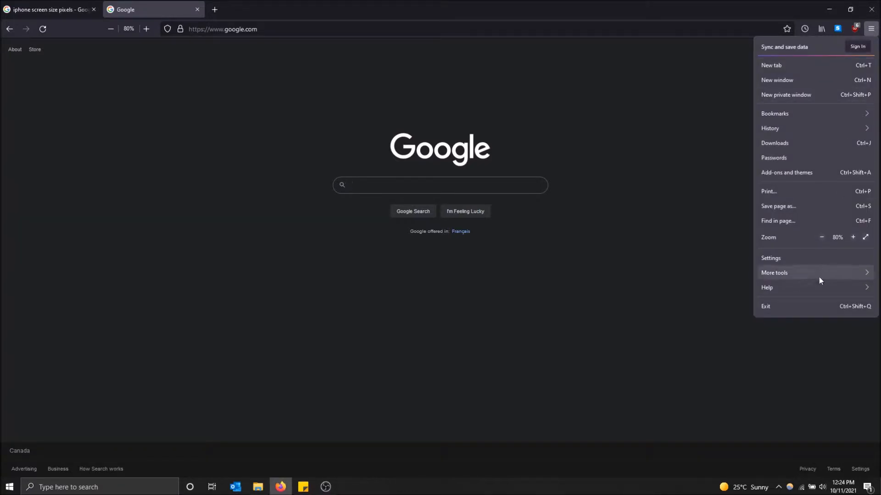
pyautogui.click(775, 273)
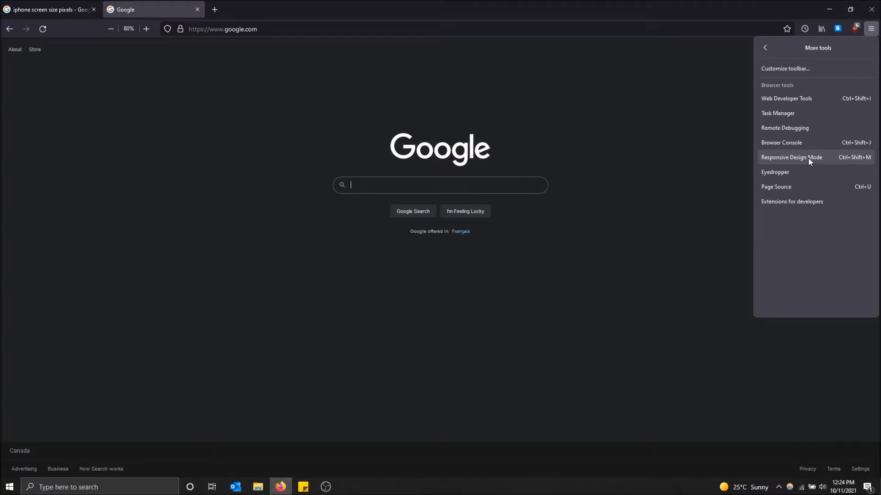
# - Enable Responsive Design Mode on the Google tab and review the iPhone 6s 750 × 1334 result
pyautogui.click(790, 157)
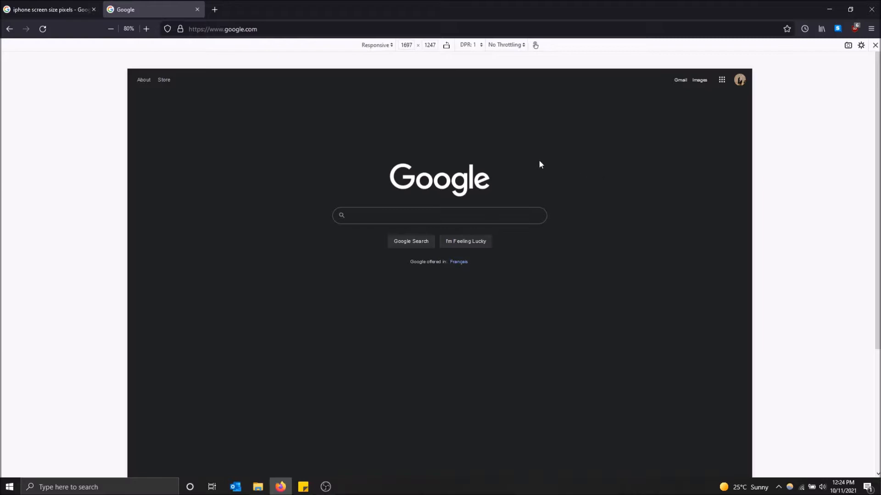
pyautogui.moveTo(520, 159)
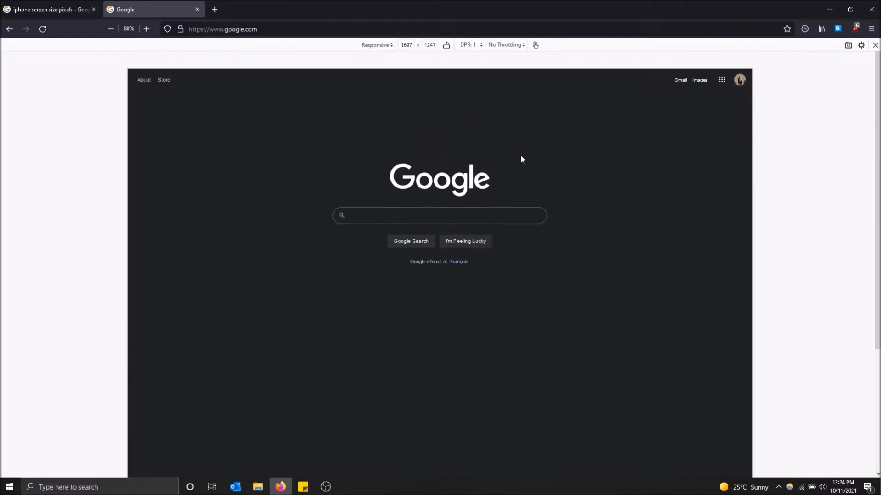
pyautogui.scroll(-3)
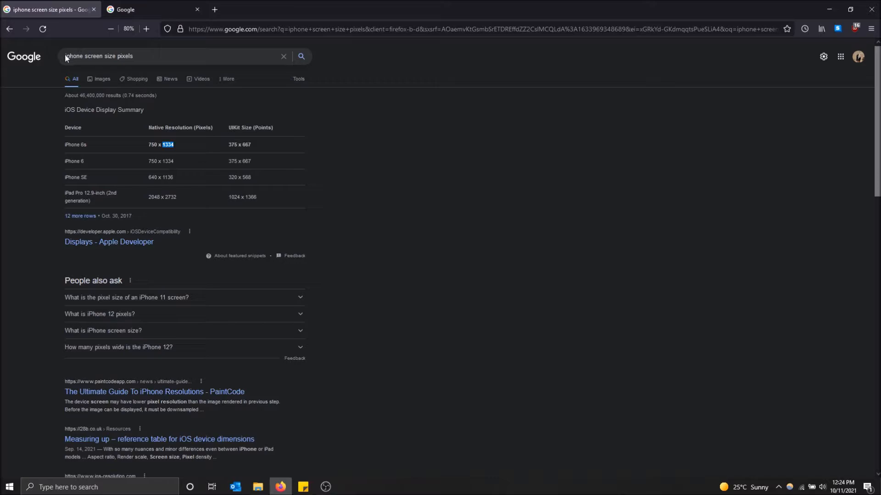
pyautogui.moveTo(158, 158)
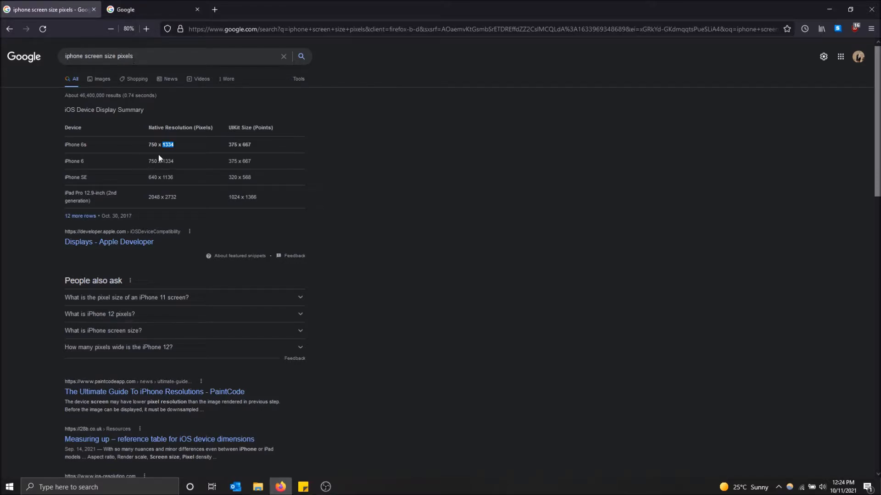
pyautogui.moveTo(177, 154)
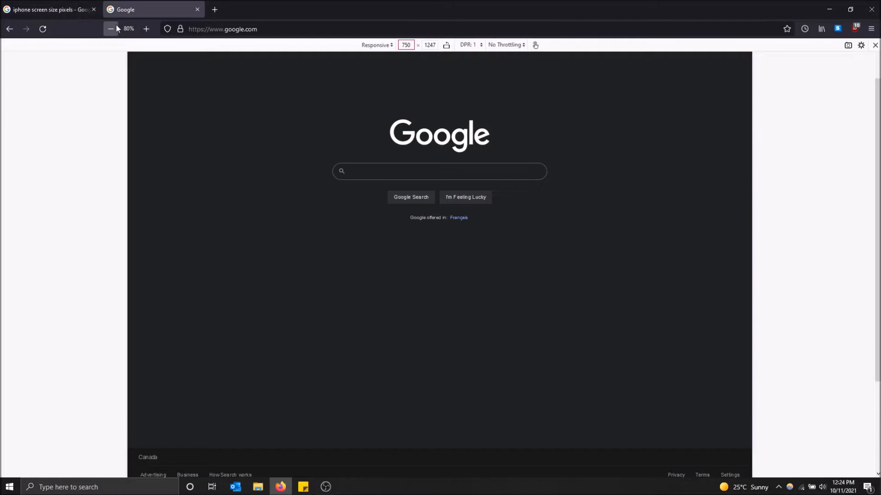
# - Set the viewport height to 1334 for a 750 × 1334 portrait phone view
pyautogui.click(47, 9)
pyautogui.write('1334')
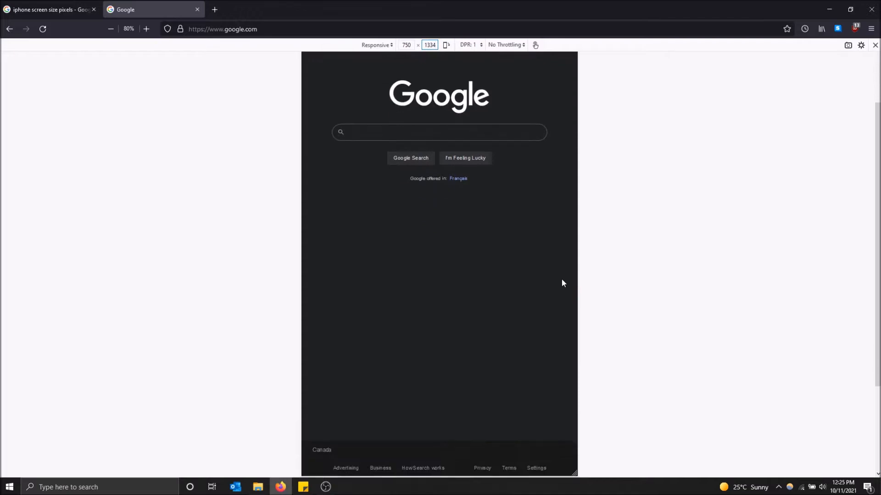
pyautogui.scroll(-3)
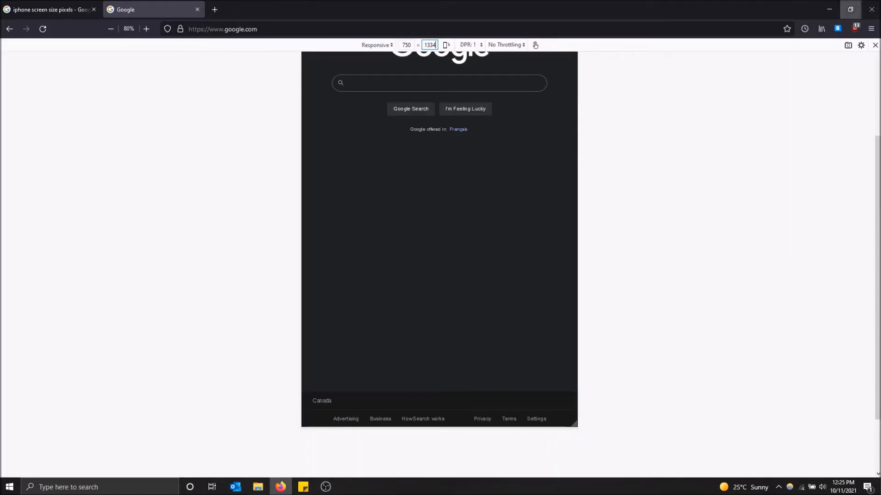
pyautogui.click(870, 28)
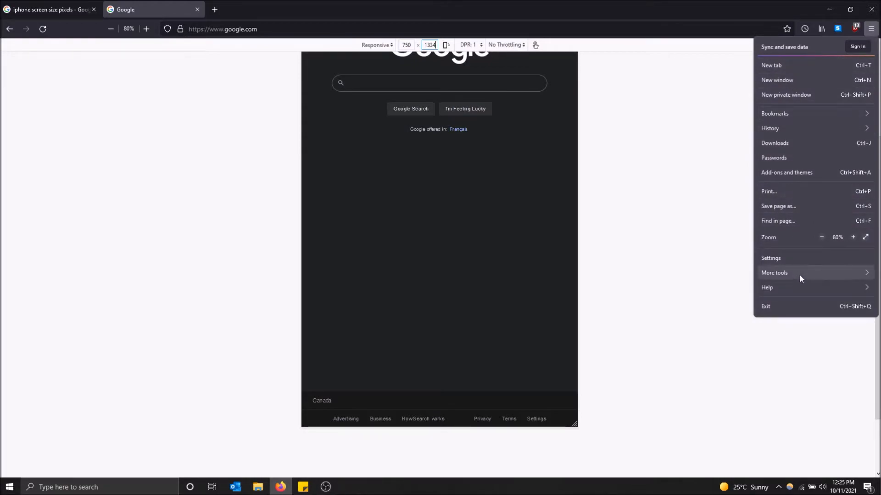
# - Zoom the page to 50% and rotate the viewport to landscape at 1334 × 750
pyautogui.click(774, 272)
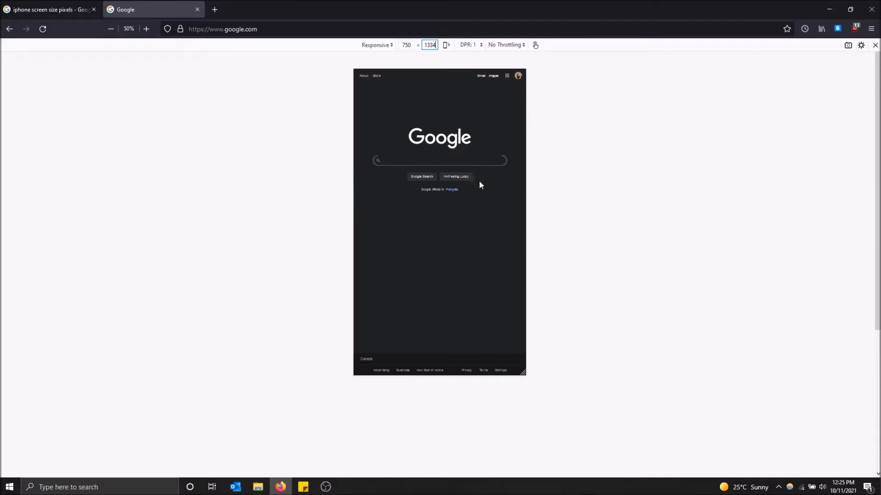
pyautogui.moveTo(447, 46)
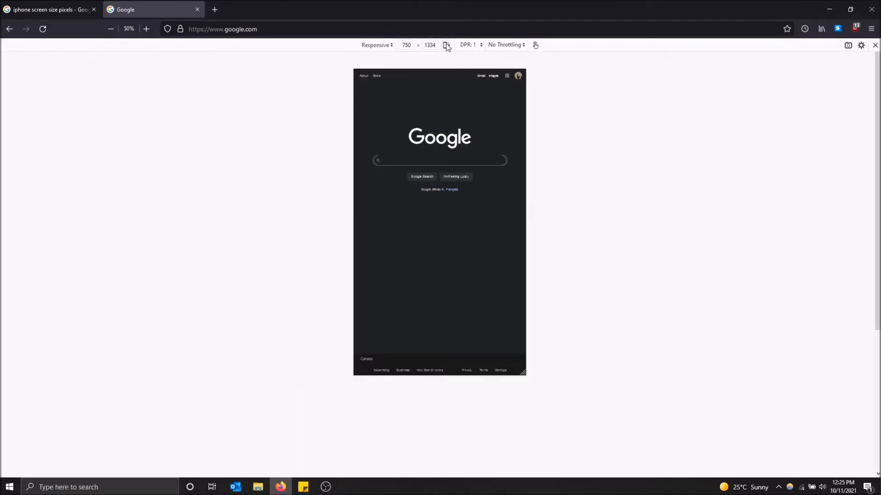
pyautogui.click(446, 45)
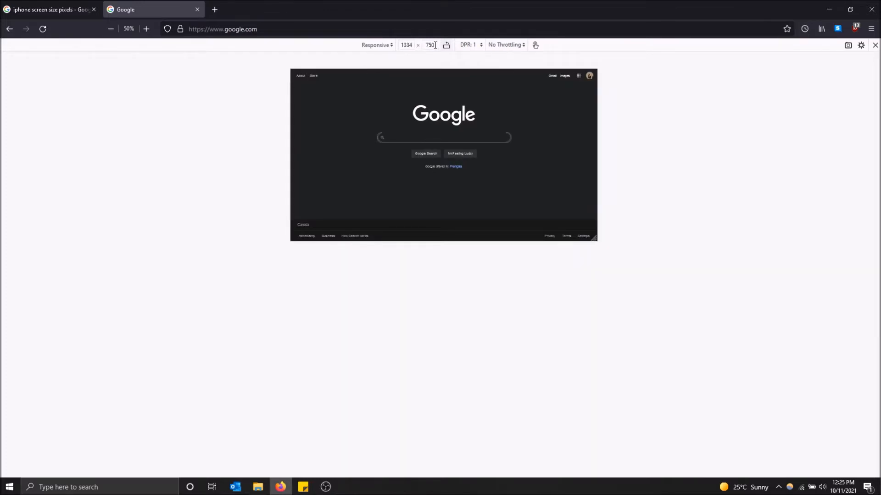
# - Return to the search tab and query 'ipad screen size'
pyautogui.click(446, 45)
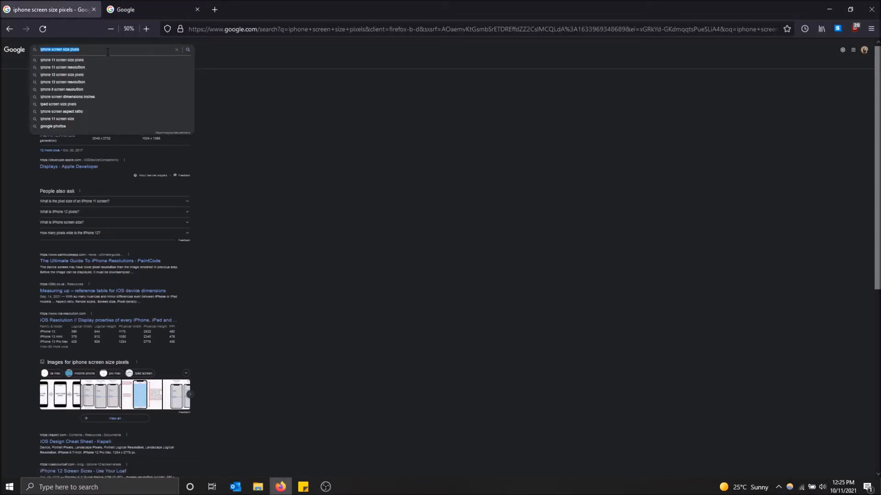
pyautogui.write('ipad screen size')
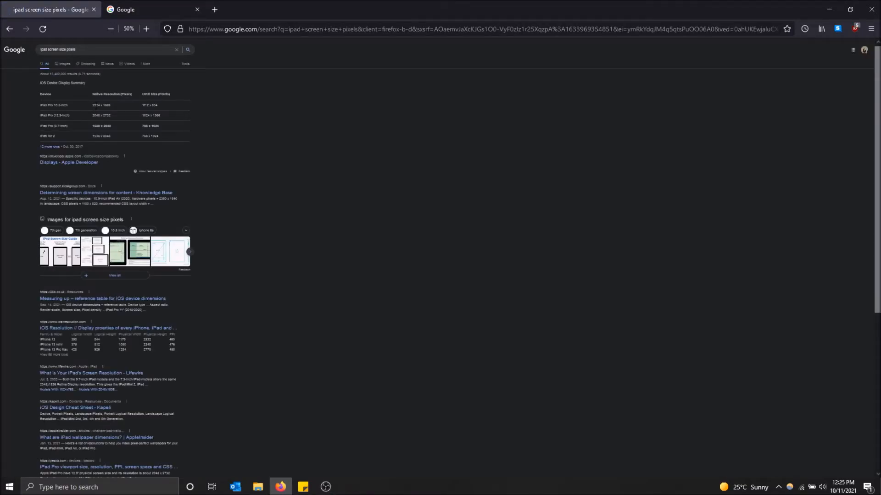
# - Set the Google viewport width to 2224, the iPad Pro resolution
pyautogui.doubleClick(95, 104)
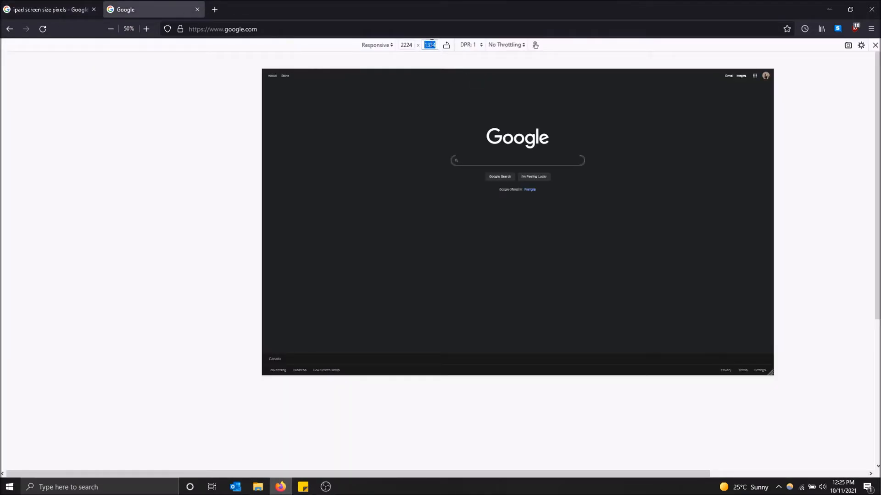
# - Set the viewport height to 1668 for a 2224 × 1668 tablet view
pyautogui.write('1668')
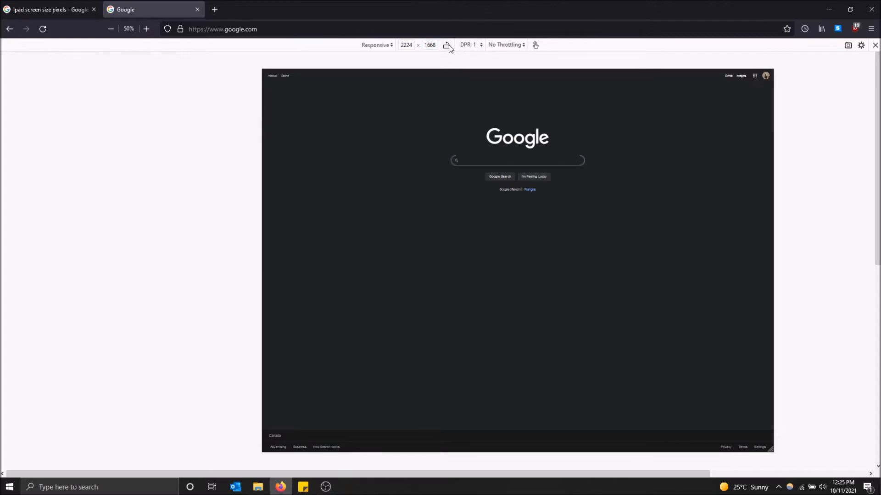
pyautogui.click(446, 45)
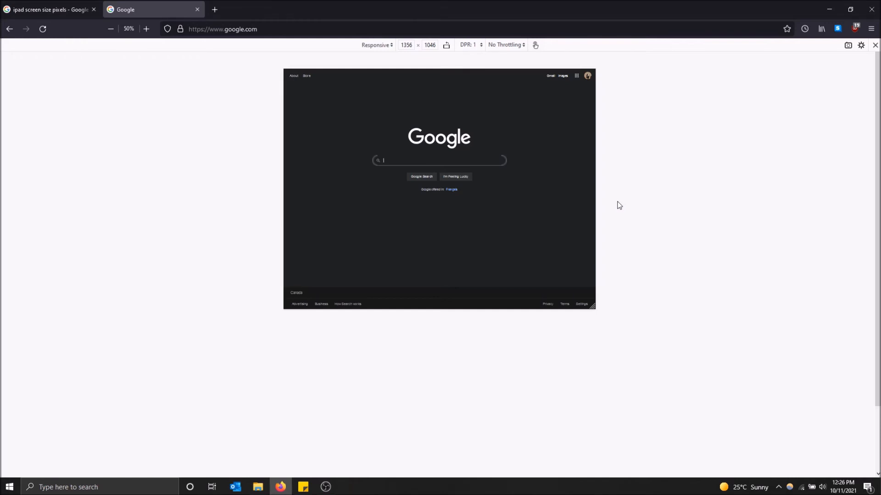
pyautogui.moveTo(515, 235)
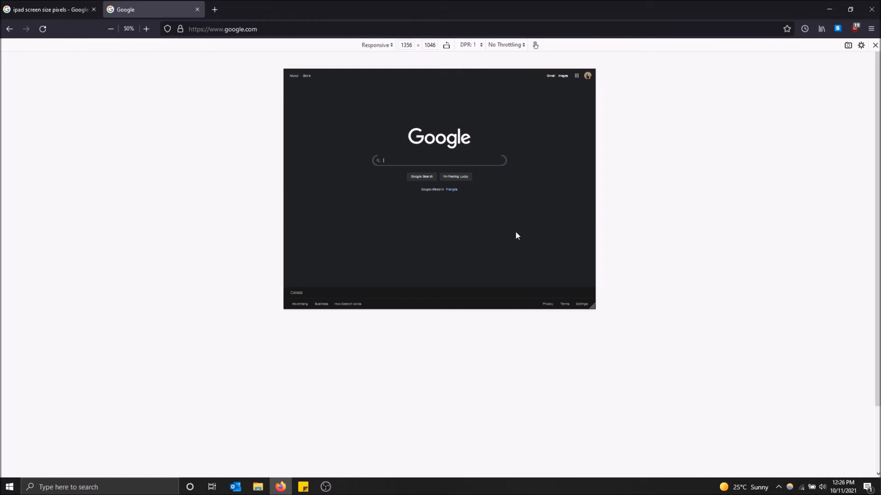